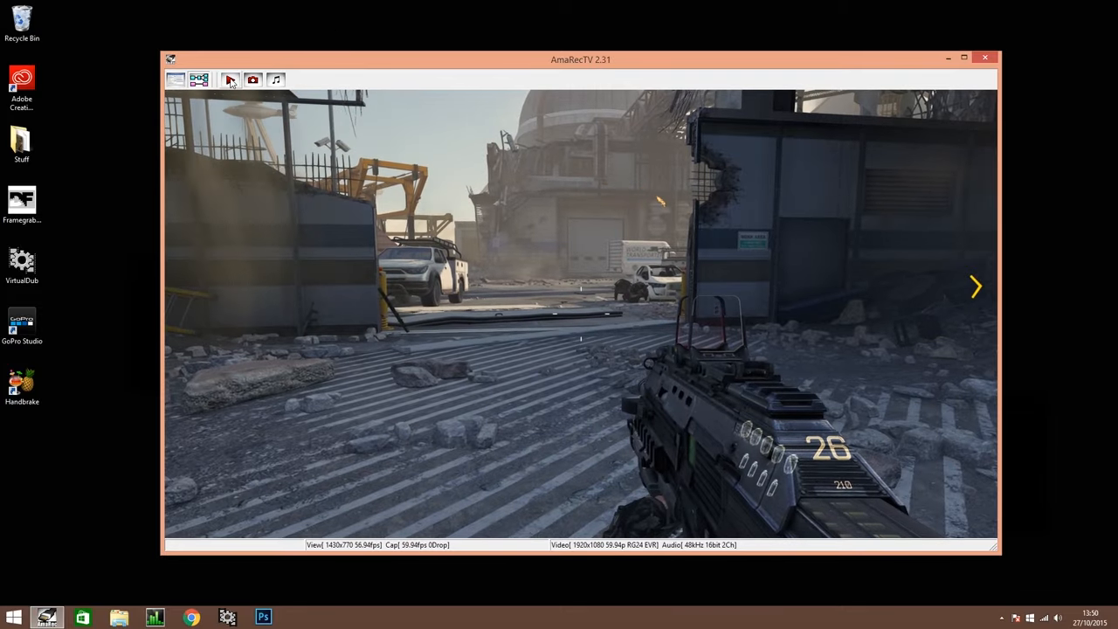
Close the AmaRecTV capture window, leaving the Clips folder on drive E visible.
{"action": "left_click", "coordinate": [230, 81]}
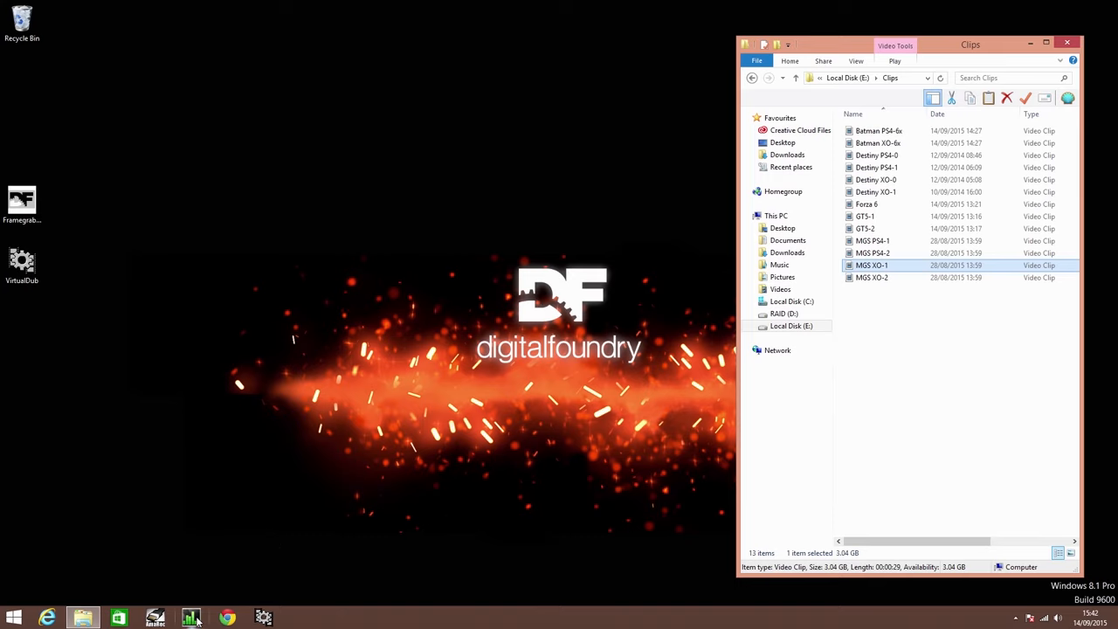
Launch FPSGui from the taskbar beside the Explorer Clips window.
{"action": "left_click", "coordinate": [191, 618]}
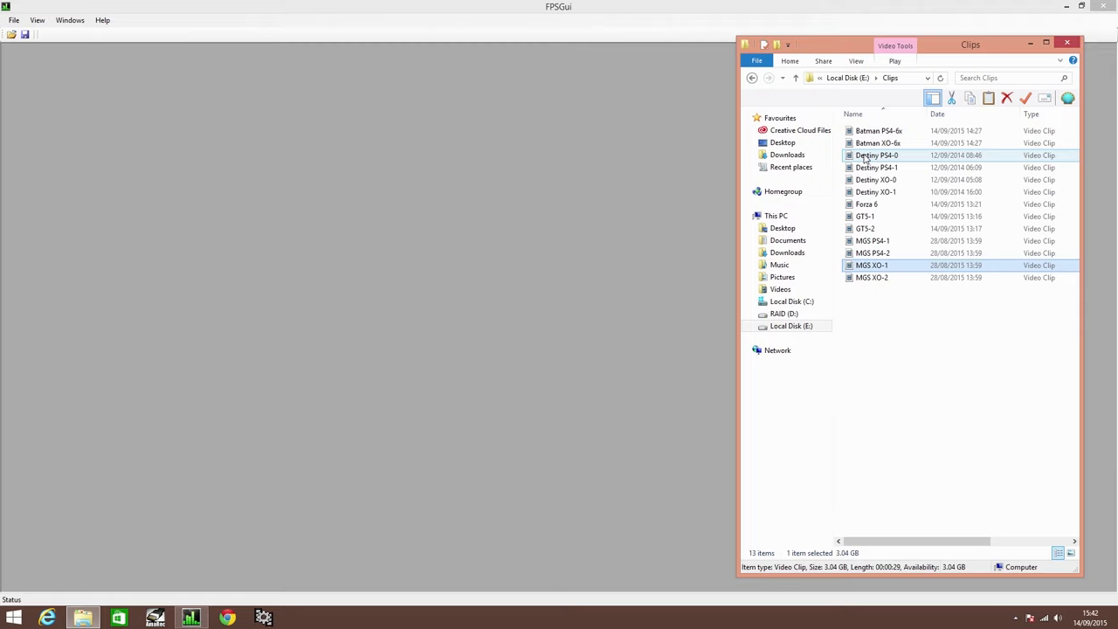
Load Destiny PS4-0 and apply the 'PS4 1080p with Frame-Time' preset, reviewing its properties.
{"action": "double_click", "coordinate": [877, 154]}
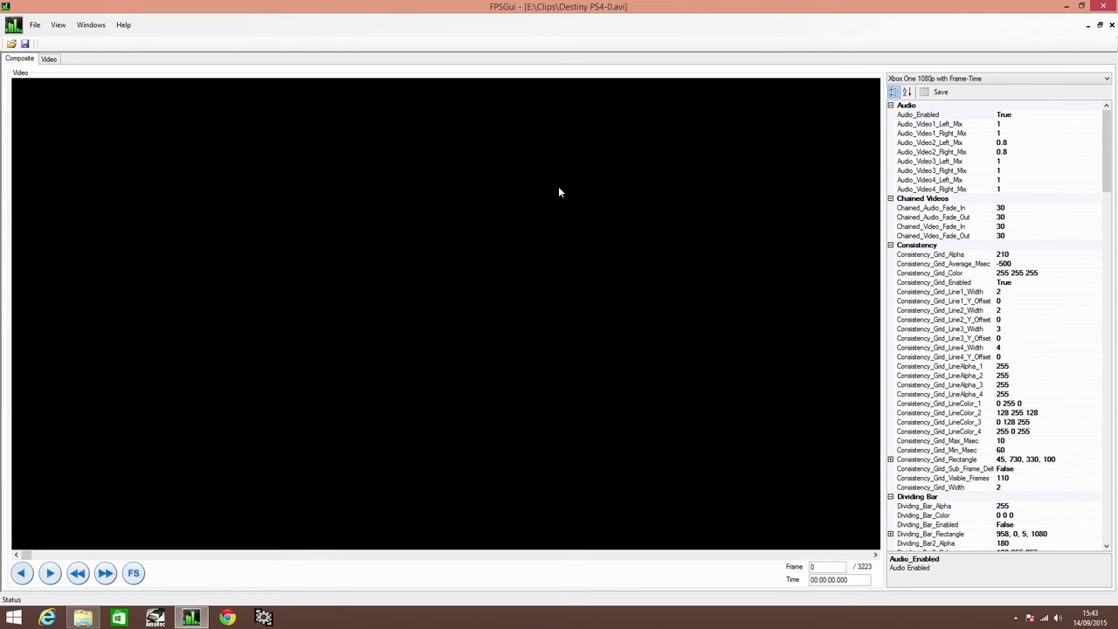
{"action": "mouse_move", "coordinate": [538, 243]}
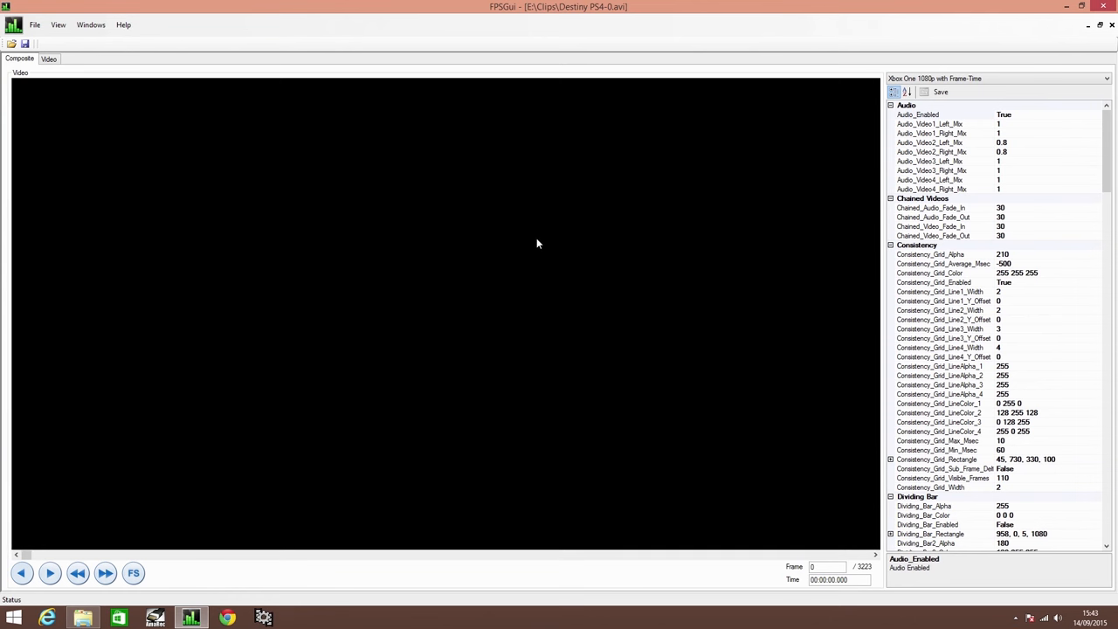
{"action": "left_click", "coordinate": [995, 79]}
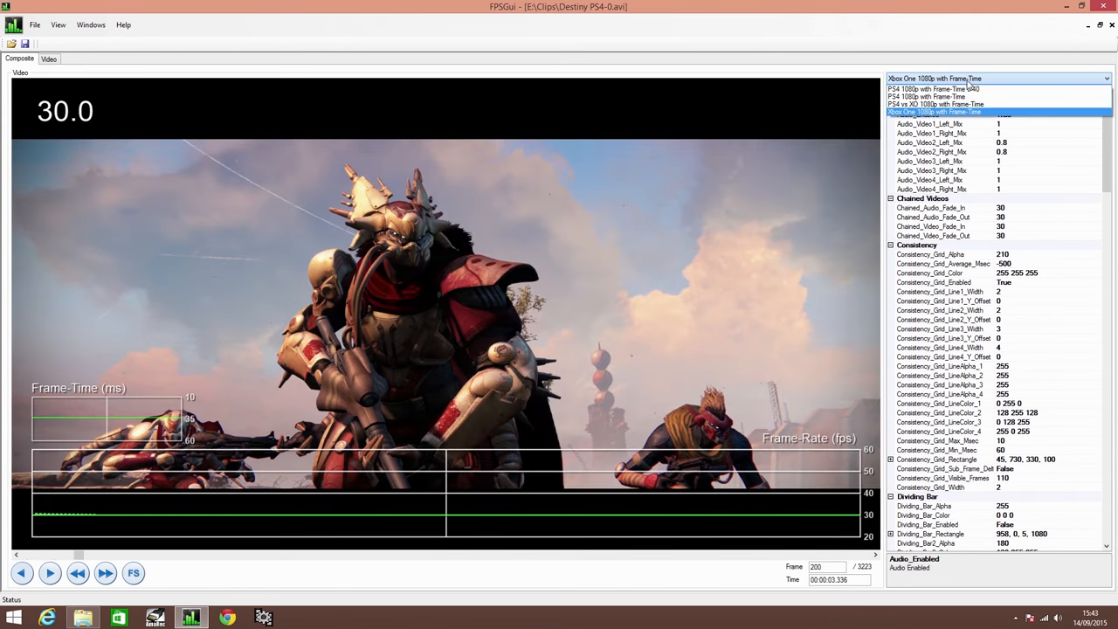
{"action": "left_click", "coordinate": [933, 88]}
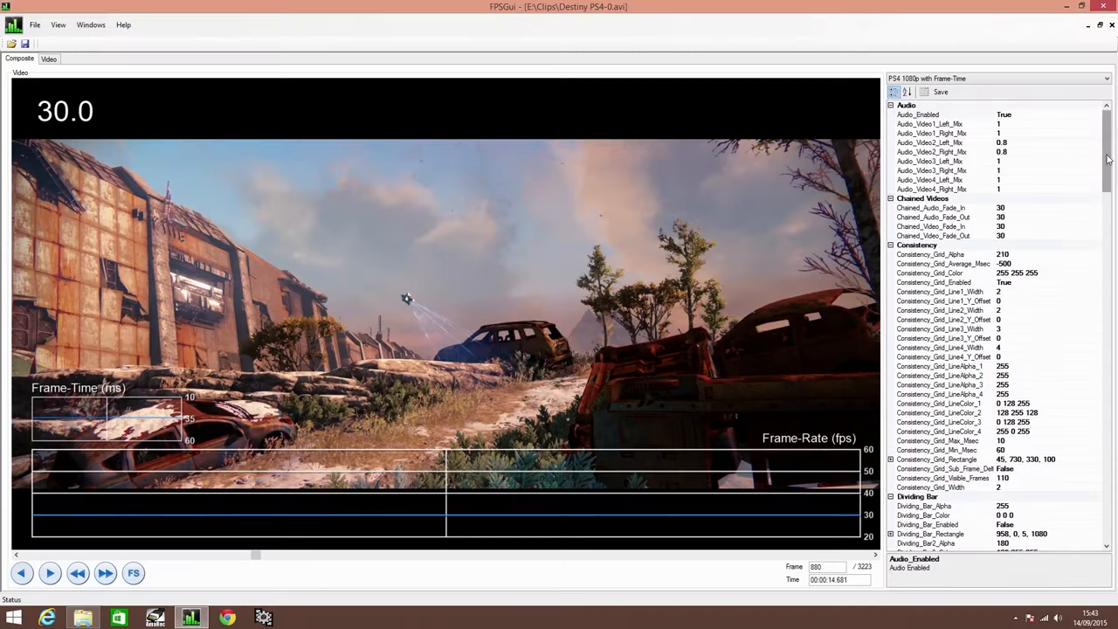
{"action": "scroll", "scroll_direction": "down", "scroll_amount": 3}
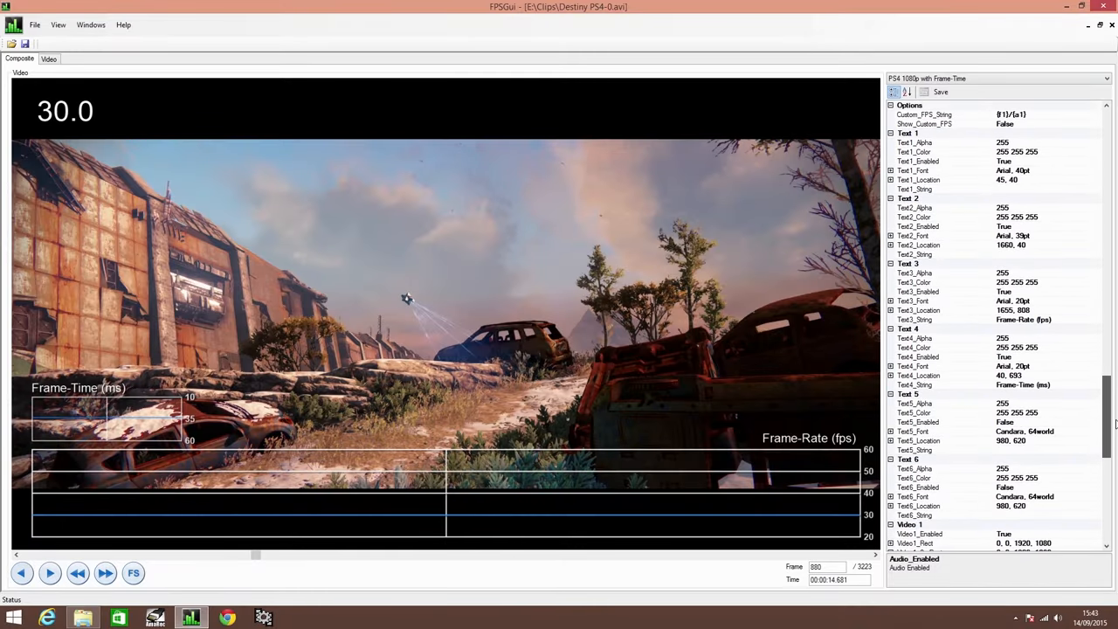
{"action": "scroll", "scroll_direction": "down", "scroll_amount": 3}
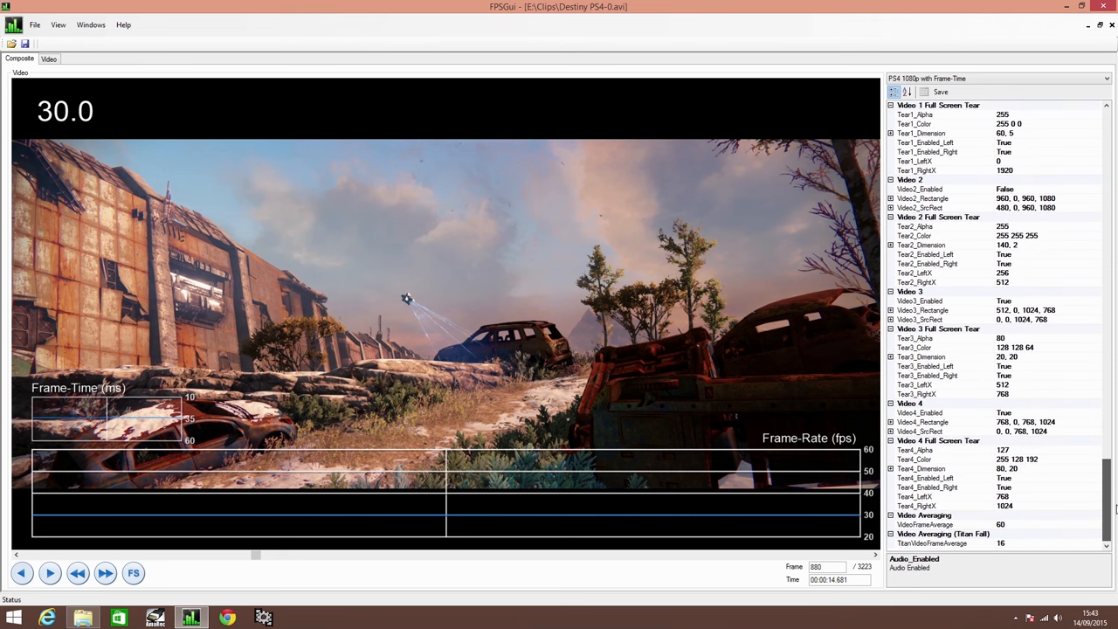
{"action": "scroll", "scroll_direction": "down", "scroll_amount": 3}
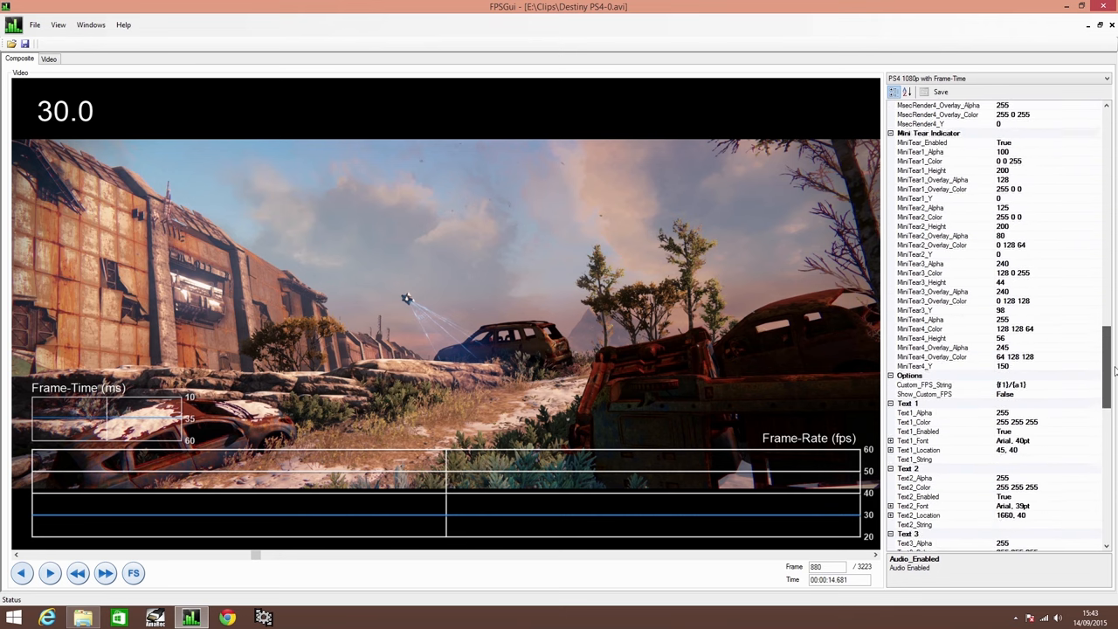
{"action": "scroll", "scroll_direction": "up", "scroll_amount": 3}
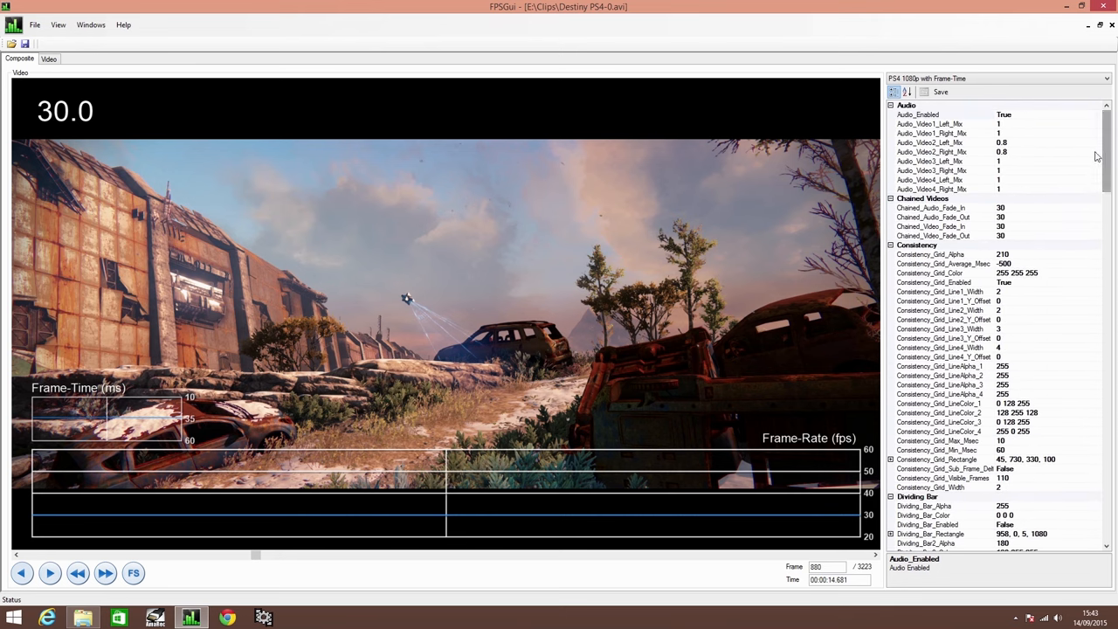
{"action": "mouse_move", "coordinate": [760, 454]}
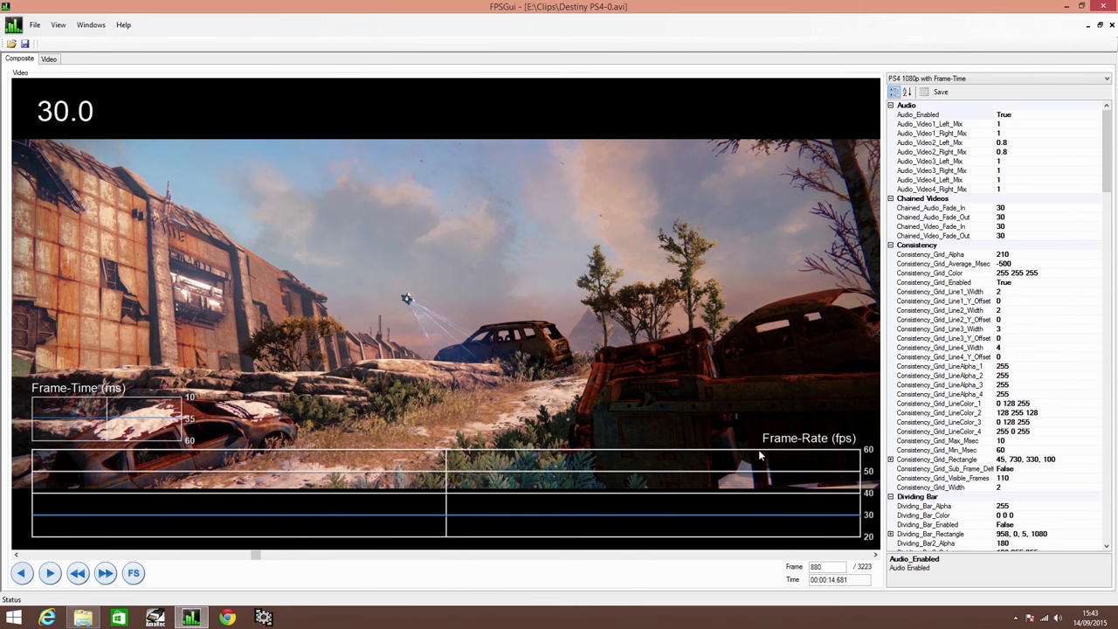
{"action": "mouse_move", "coordinate": [568, 334]}
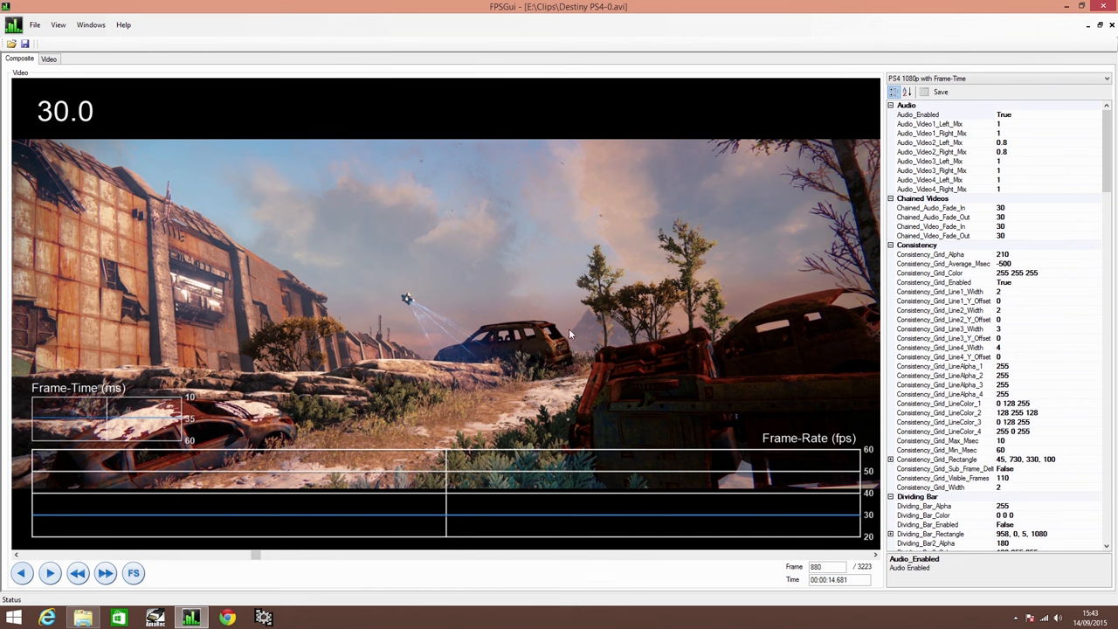
{"action": "mouse_move", "coordinate": [70, 137]}
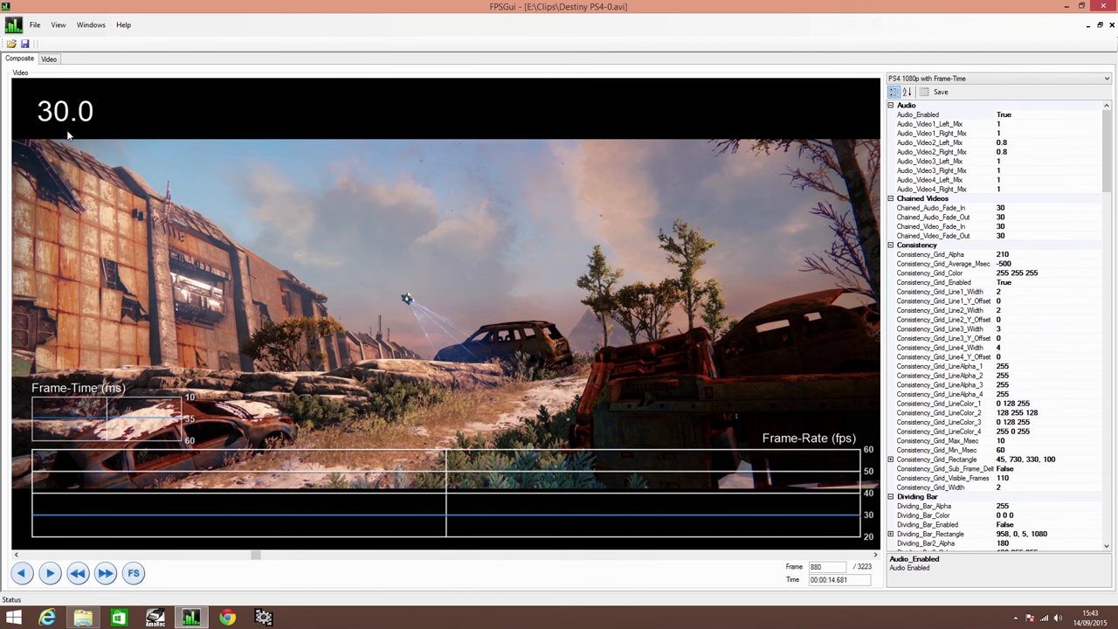
{"action": "mouse_move", "coordinate": [559, 294]}
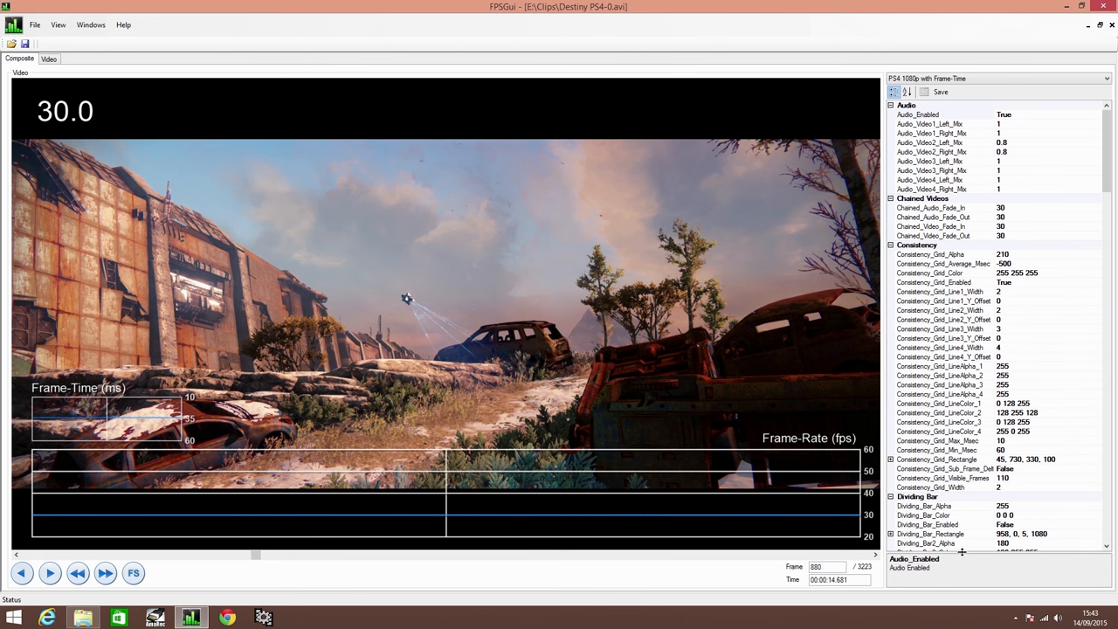
{"action": "mouse_move", "coordinate": [520, 290]}
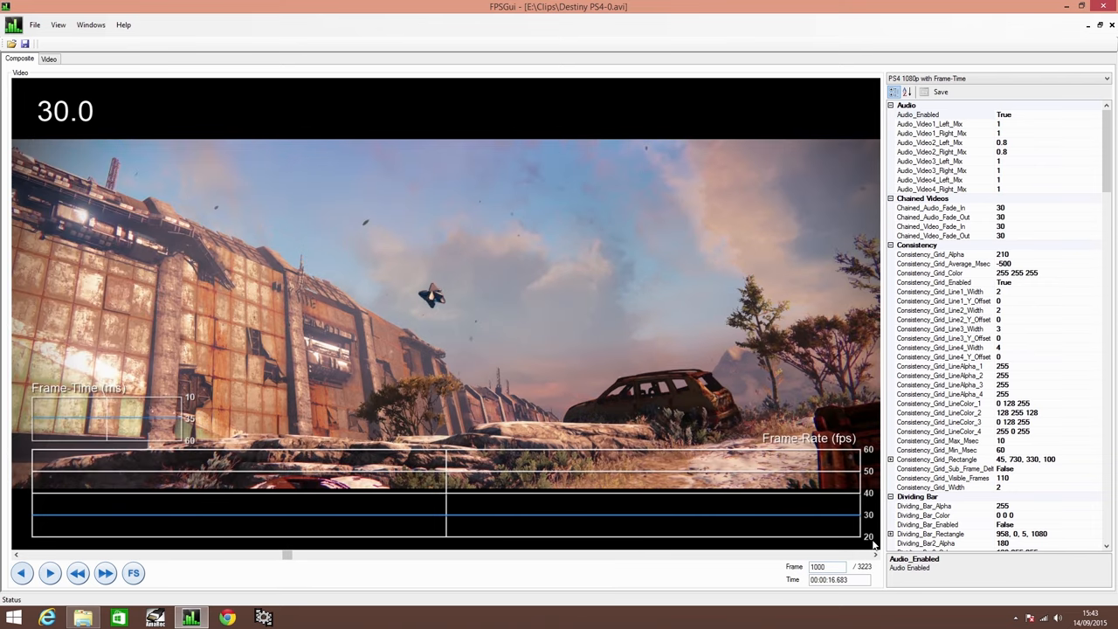
{"action": "mouse_move", "coordinate": [868, 524]}
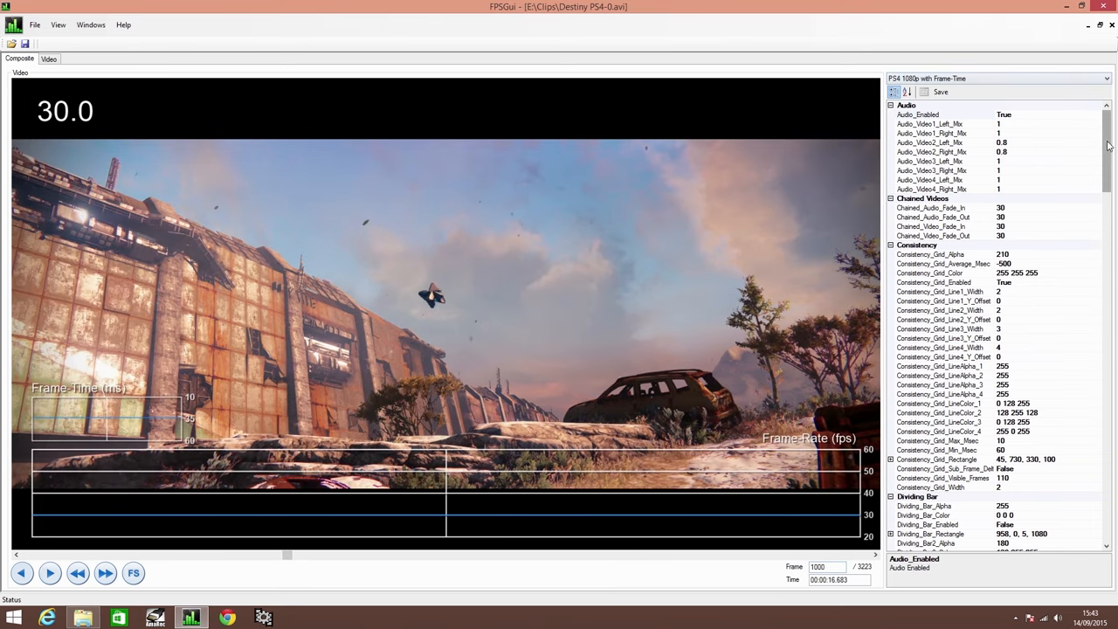
Change Grid_YAxis_Bottom_Range from 20 to 0 in the overlay's Grid settings.
{"action": "scroll", "scroll_direction": "down", "scroll_amount": 3}
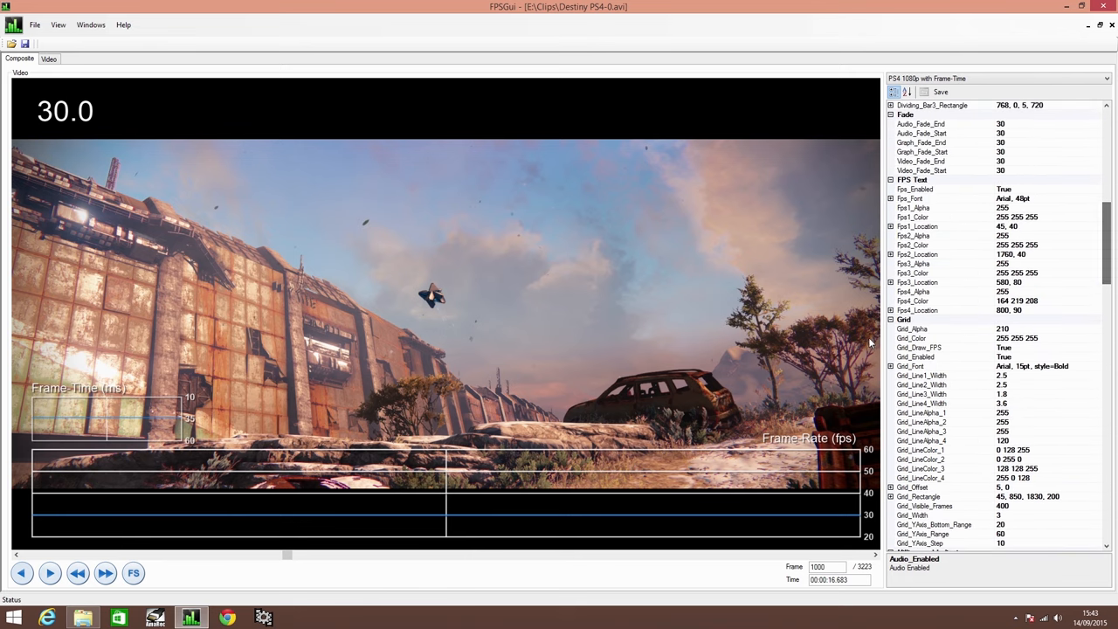
{"action": "scroll", "scroll_direction": "down", "scroll_amount": 3}
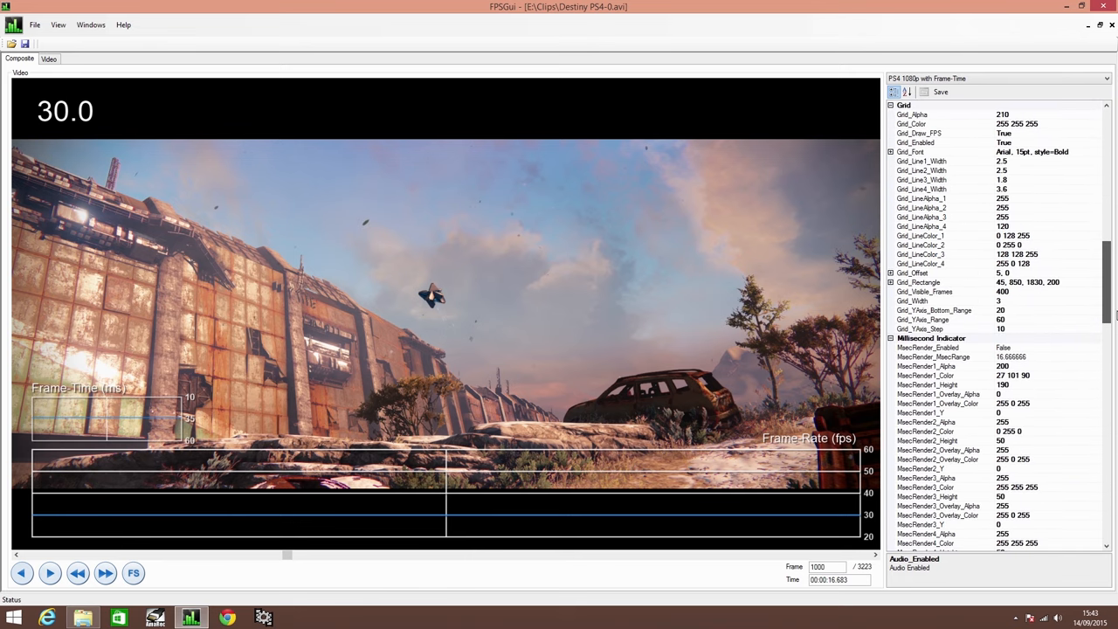
{"action": "left_click", "coordinate": [934, 311]}
{"action": "type", "text": "0"}
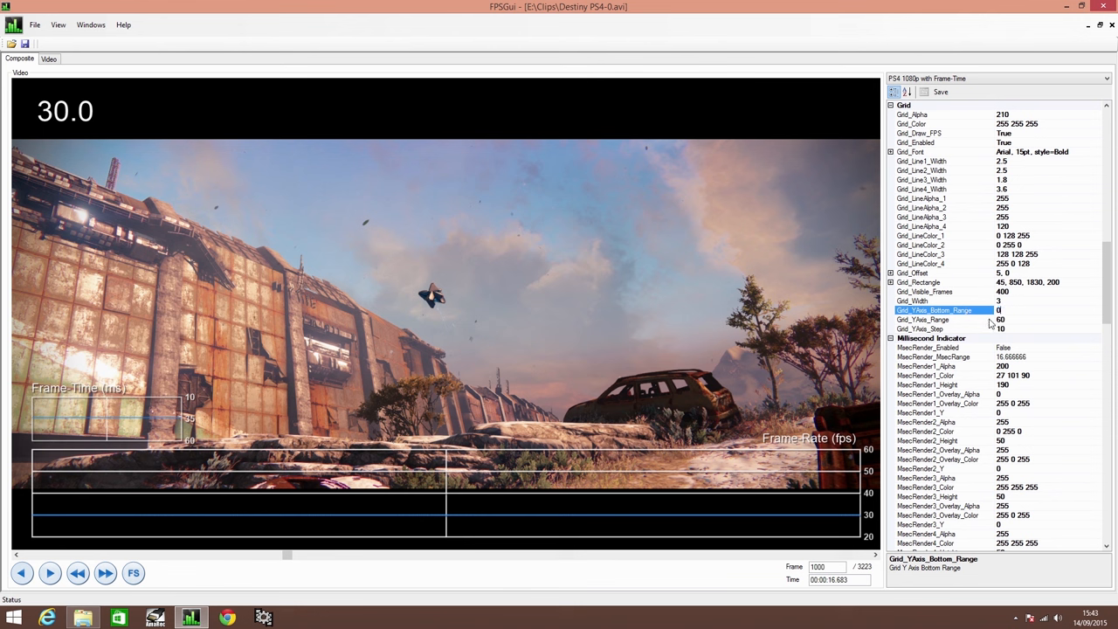
{"action": "left_click", "coordinate": [934, 318]}
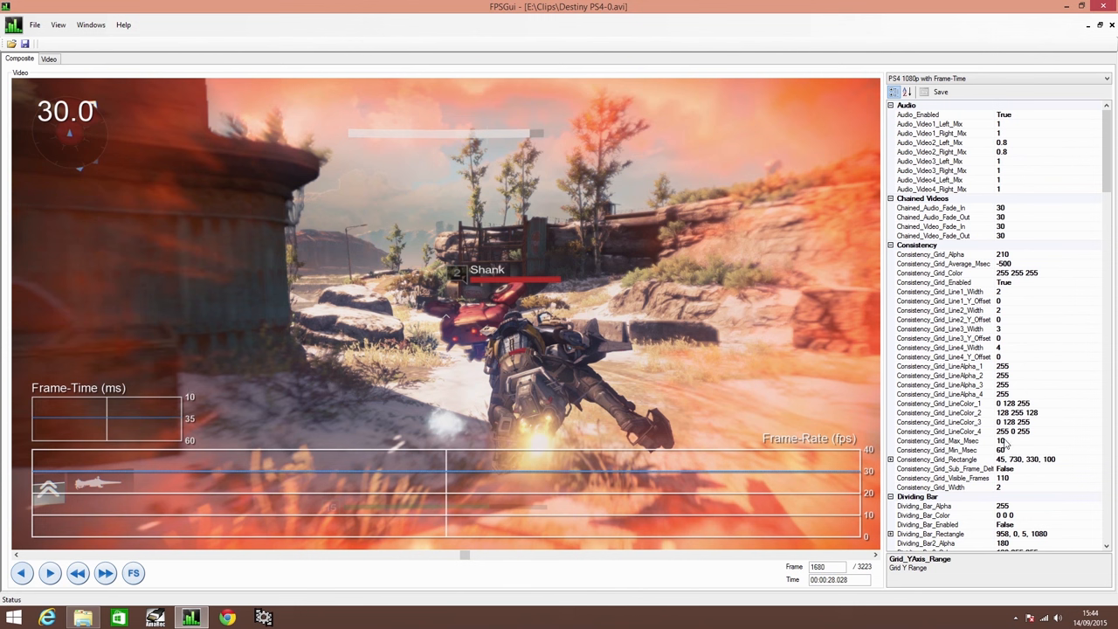
Set Fps1_Location to 1750, 40 so the PS4 readout sits top-right.
{"action": "left_click", "coordinate": [940, 450]}
{"action": "type", "text": "50"}
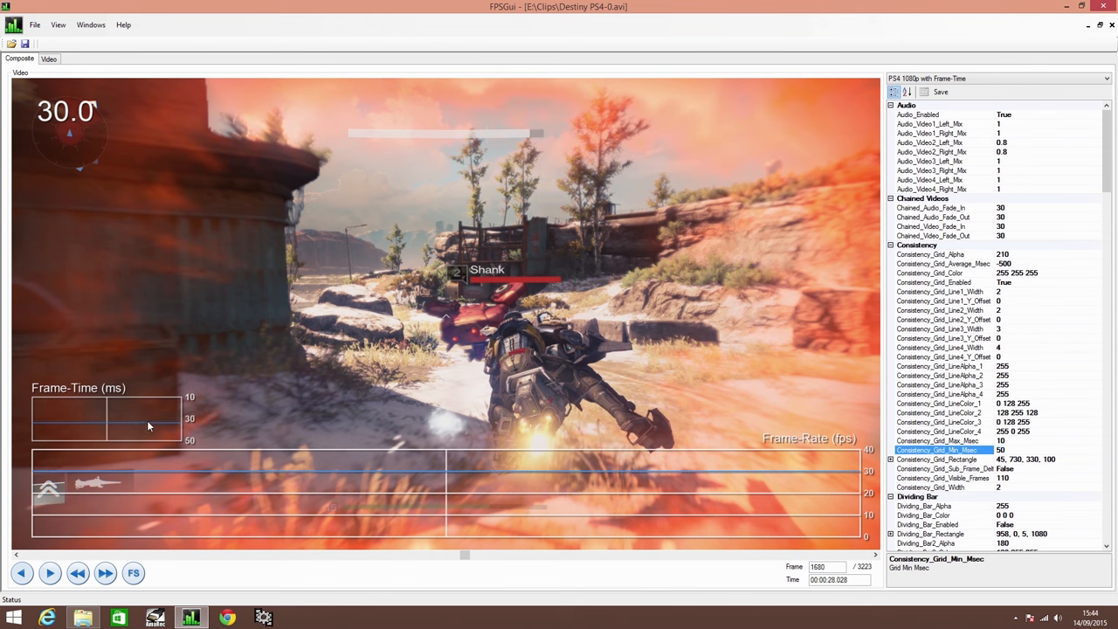
{"action": "mouse_move", "coordinate": [321, 339]}
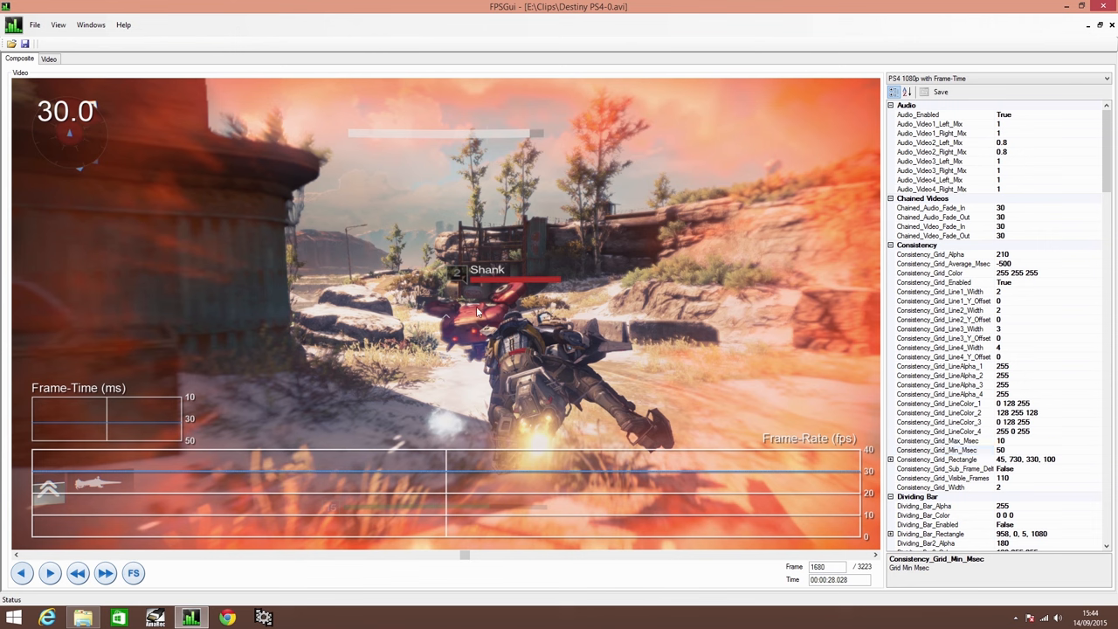
{"action": "mouse_move", "coordinate": [77, 147]}
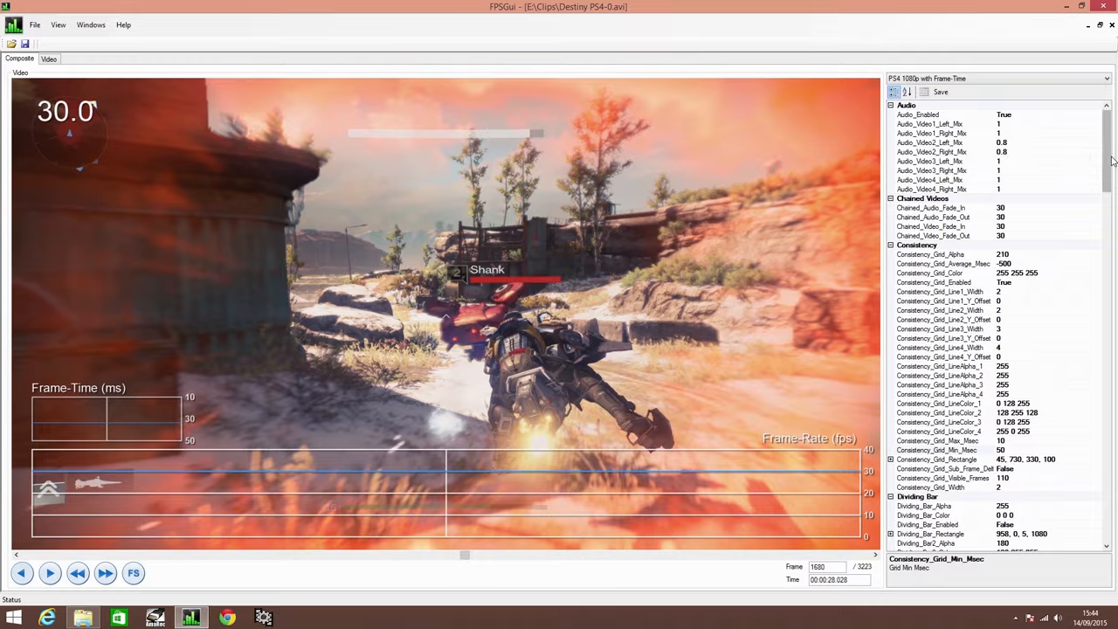
{"action": "scroll", "scroll_direction": "down", "scroll_amount": 3}
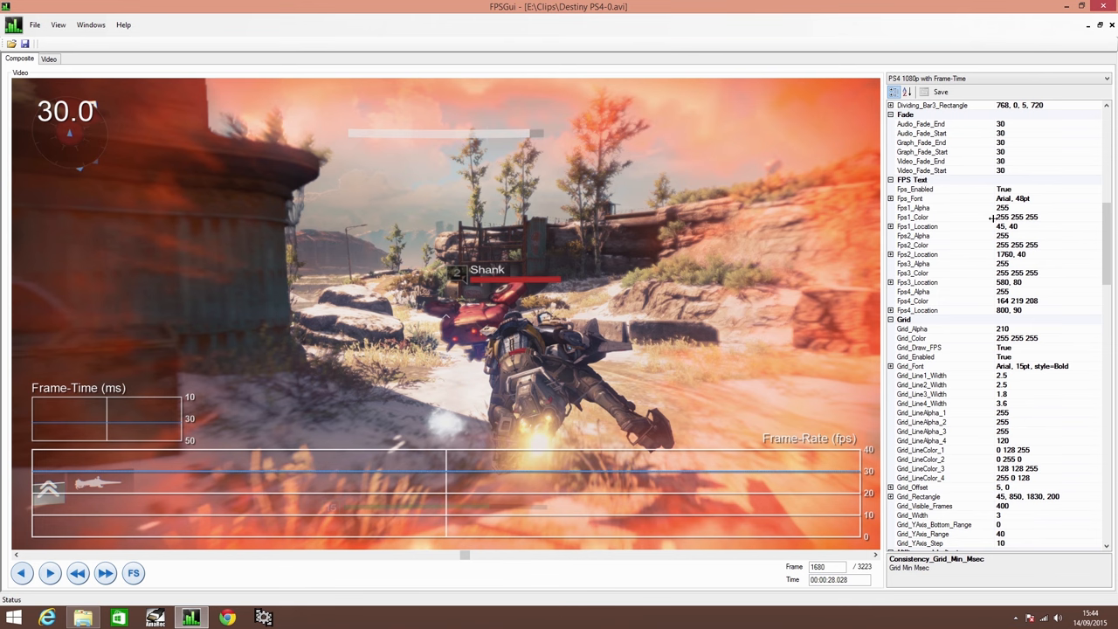
{"action": "left_click", "coordinate": [917, 227]}
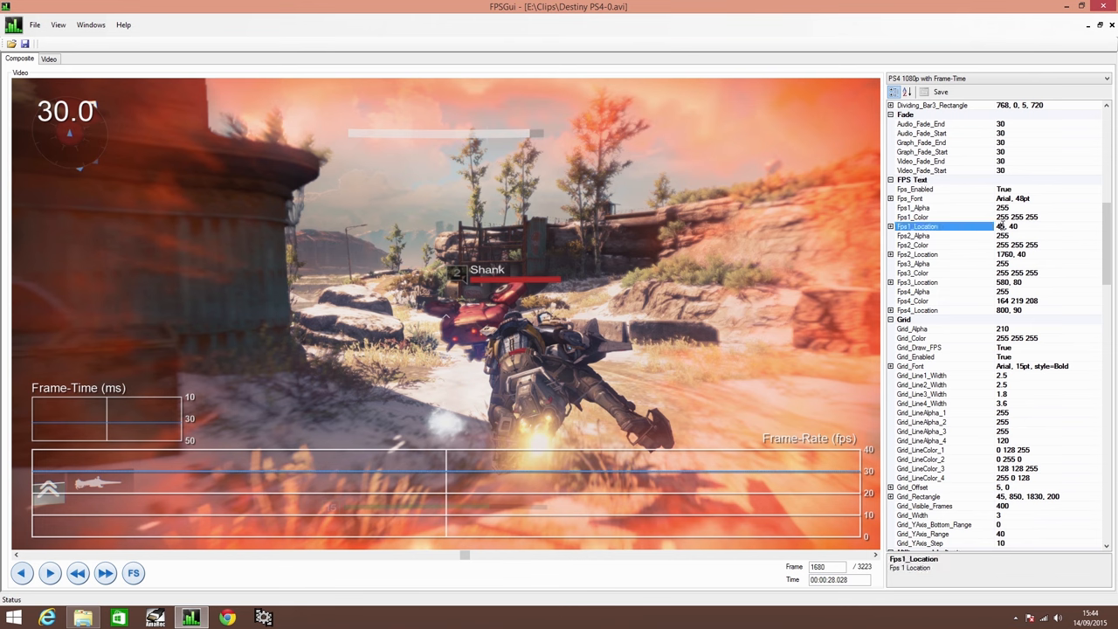
{"action": "type", "text": "175, 40"}
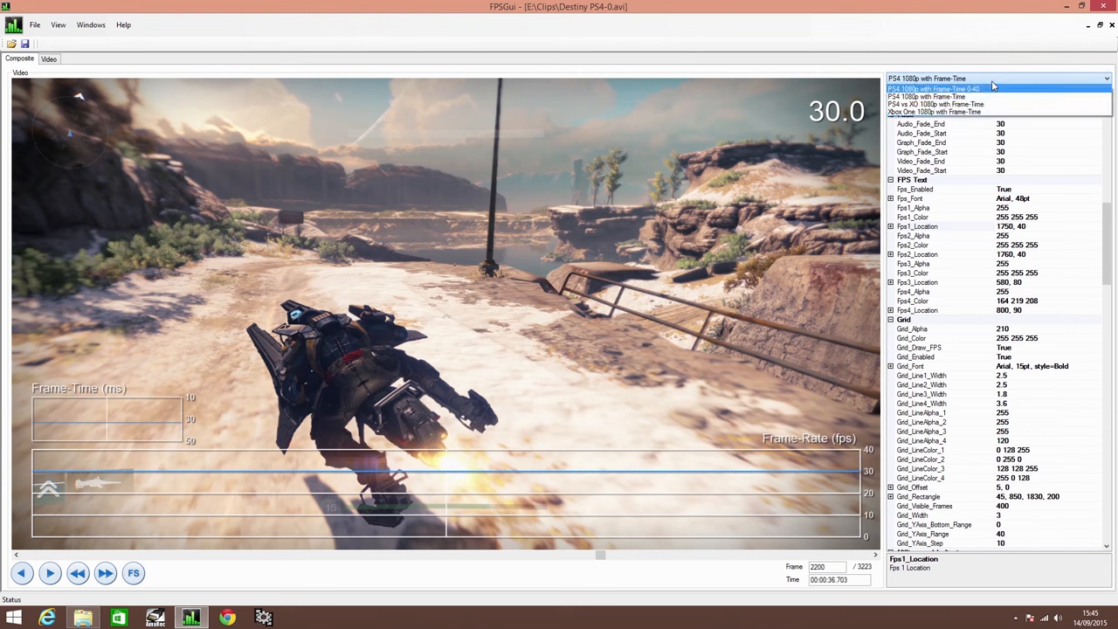
Load Destiny XO-0.avi as second video and choose the 'PS4 vs XO 1080p with Frame-Time' preset.
{"action": "left_click", "coordinate": [929, 87]}
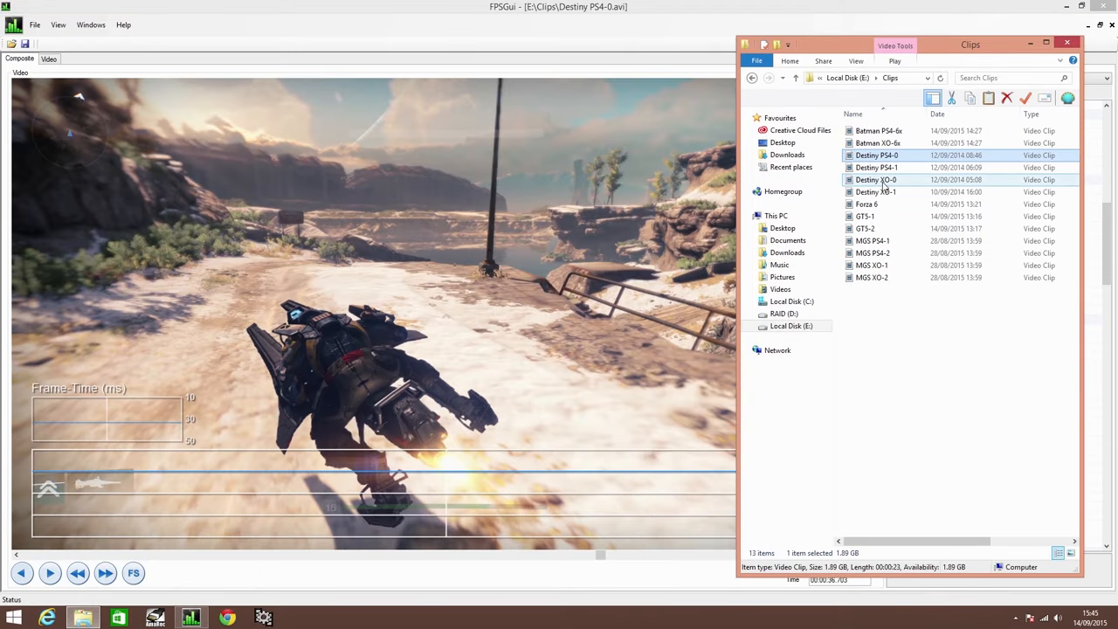
{"action": "double_click", "coordinate": [877, 178]}
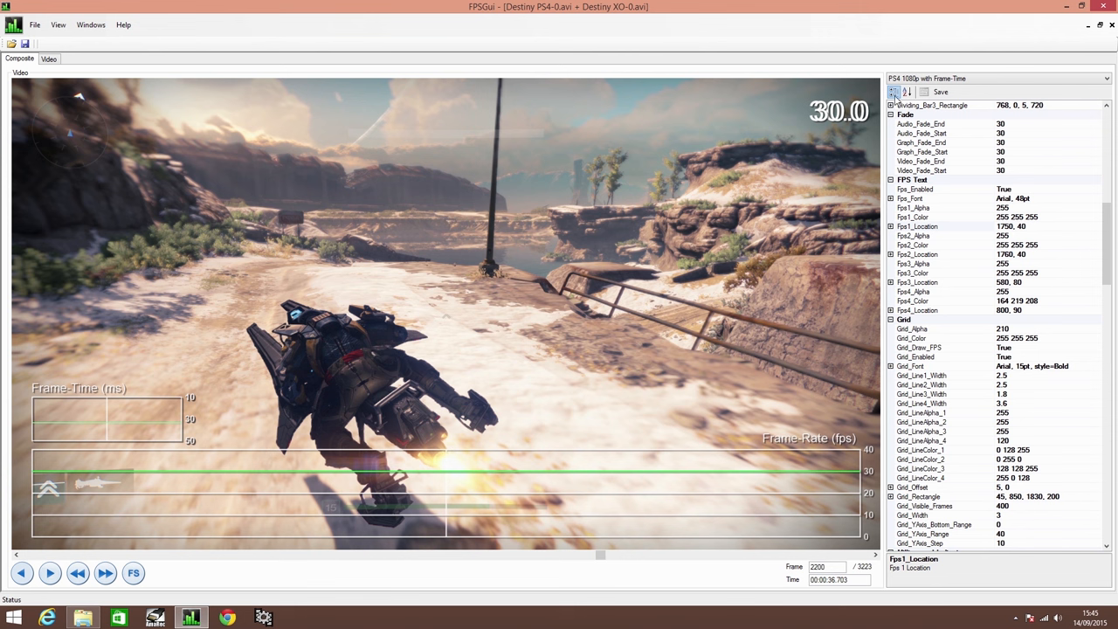
{"action": "mouse_move", "coordinate": [985, 59]}
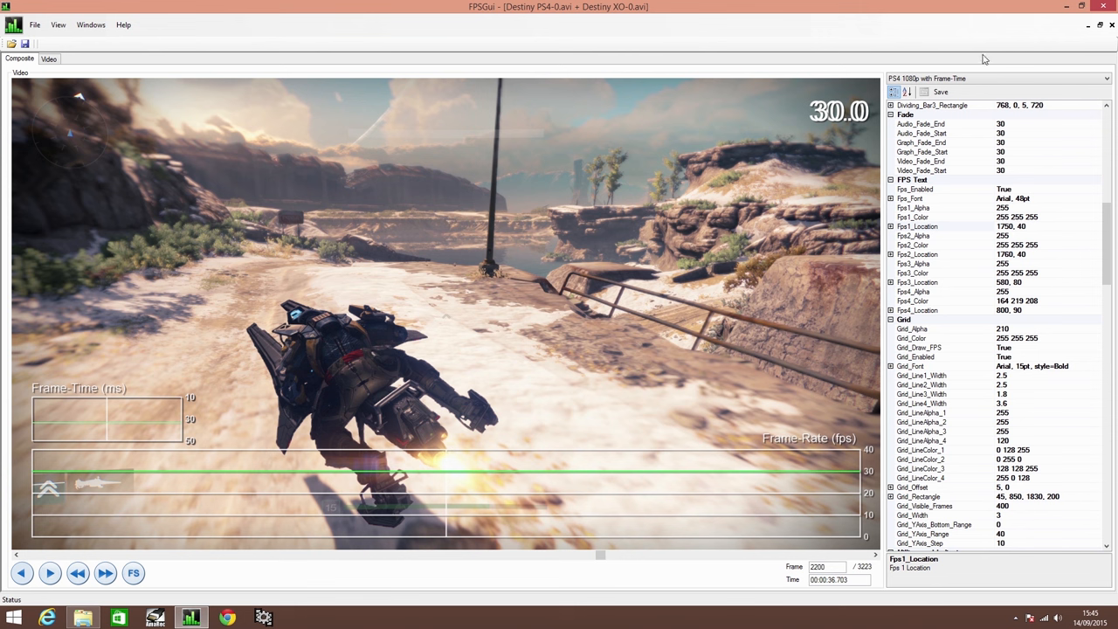
{"action": "left_click", "coordinate": [1103, 77]}
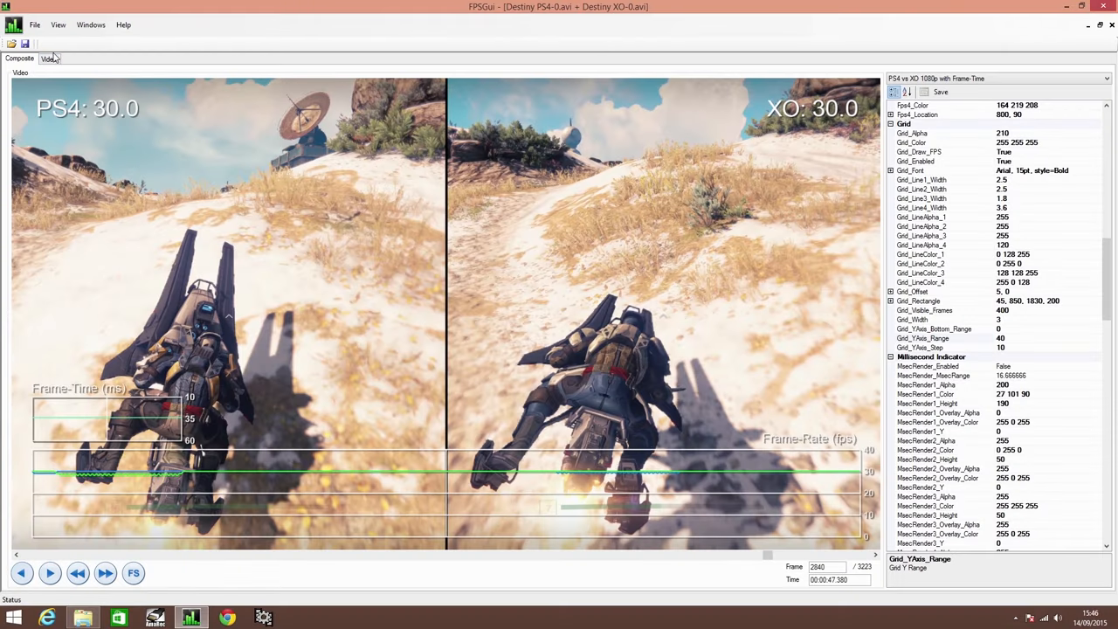
Show the PS4 clip's Video Information and tick the Dupe Frame checkbox.
{"action": "left_click", "coordinate": [49, 59]}
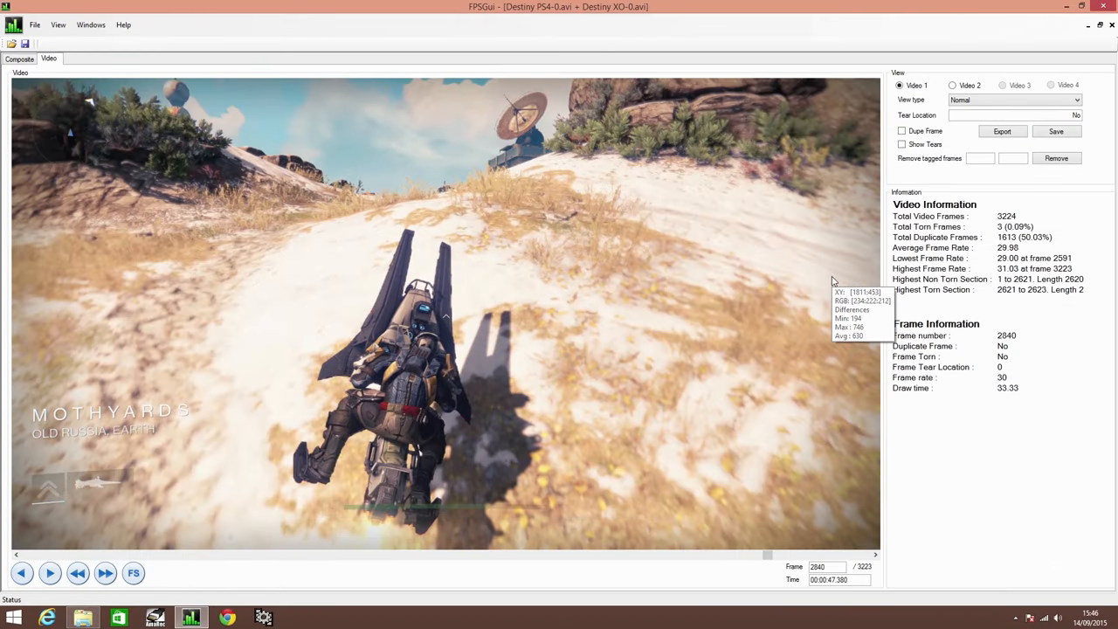
{"action": "mouse_move", "coordinate": [985, 220]}
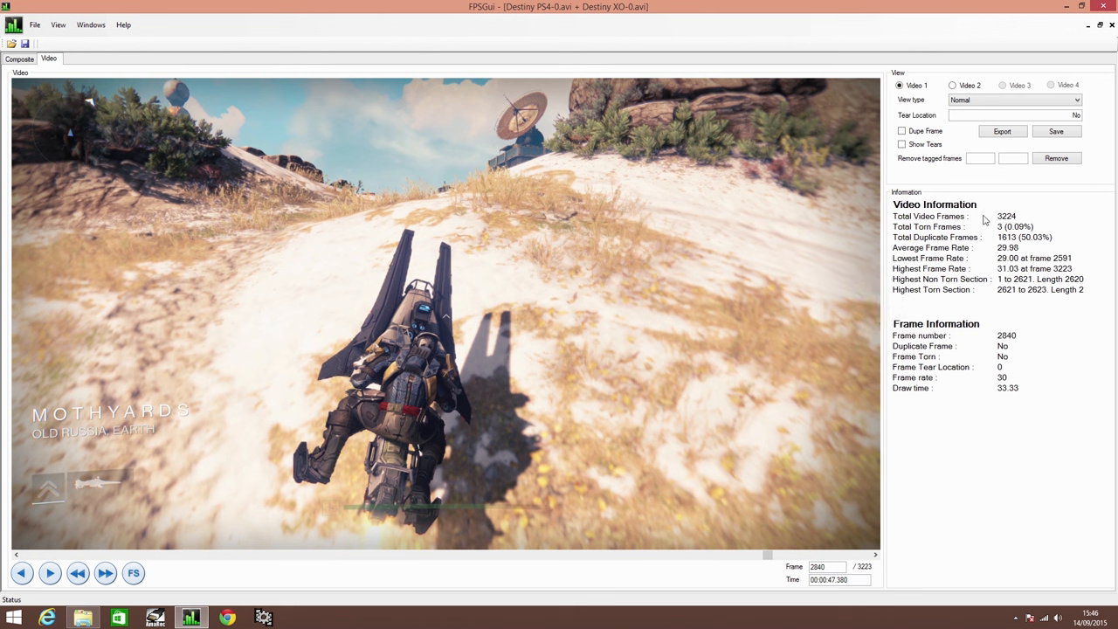
{"action": "mouse_move", "coordinate": [992, 305]}
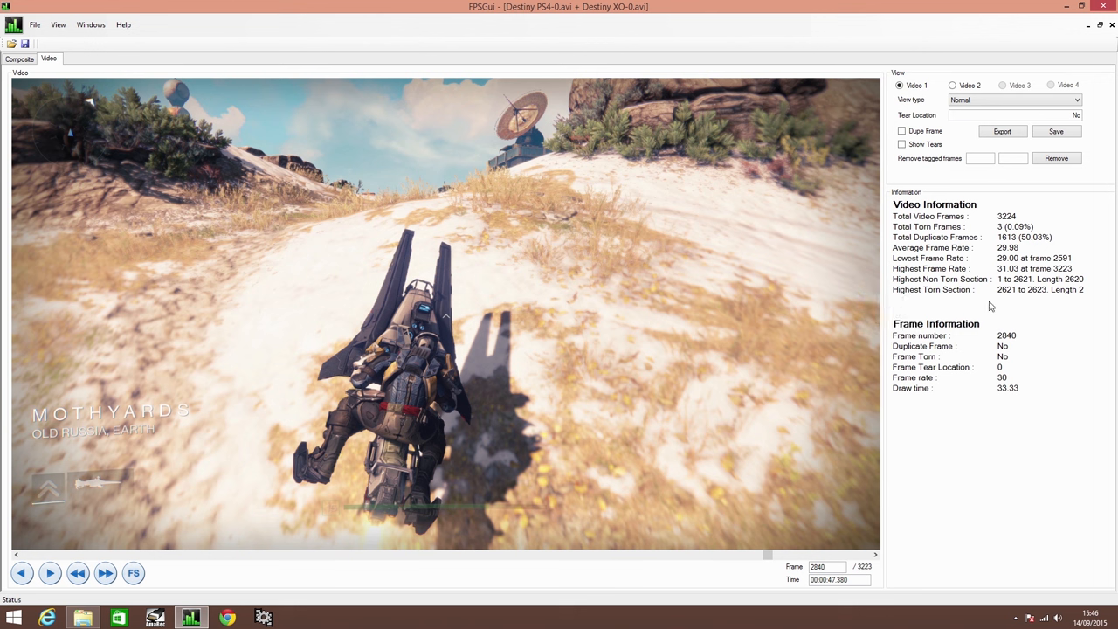
{"action": "mouse_move", "coordinate": [1078, 437]}
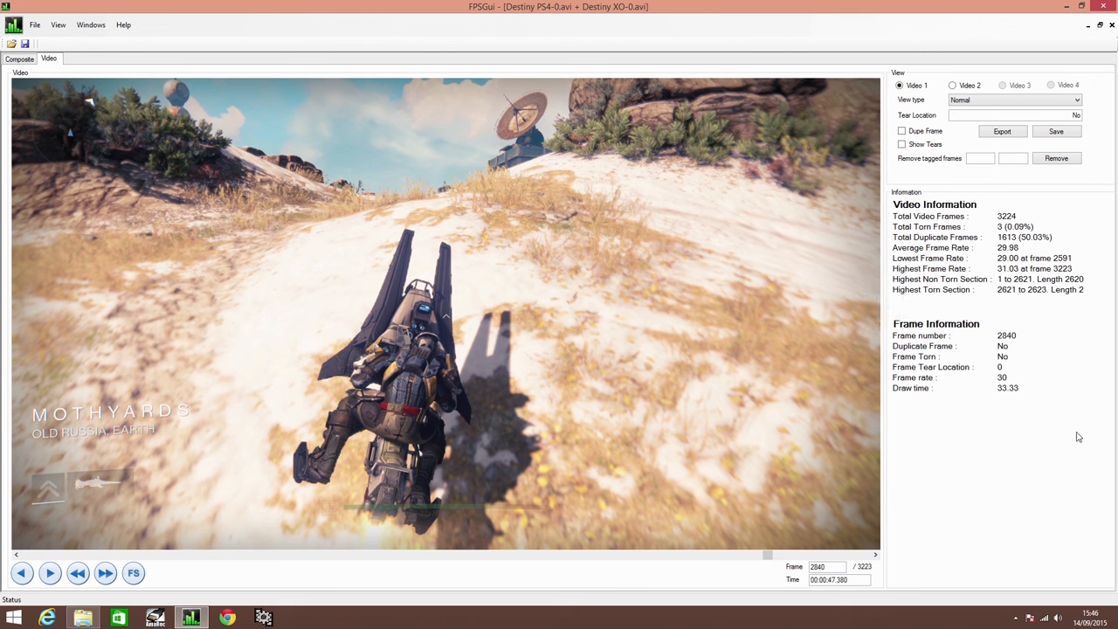
{"action": "mouse_move", "coordinate": [1003, 395]}
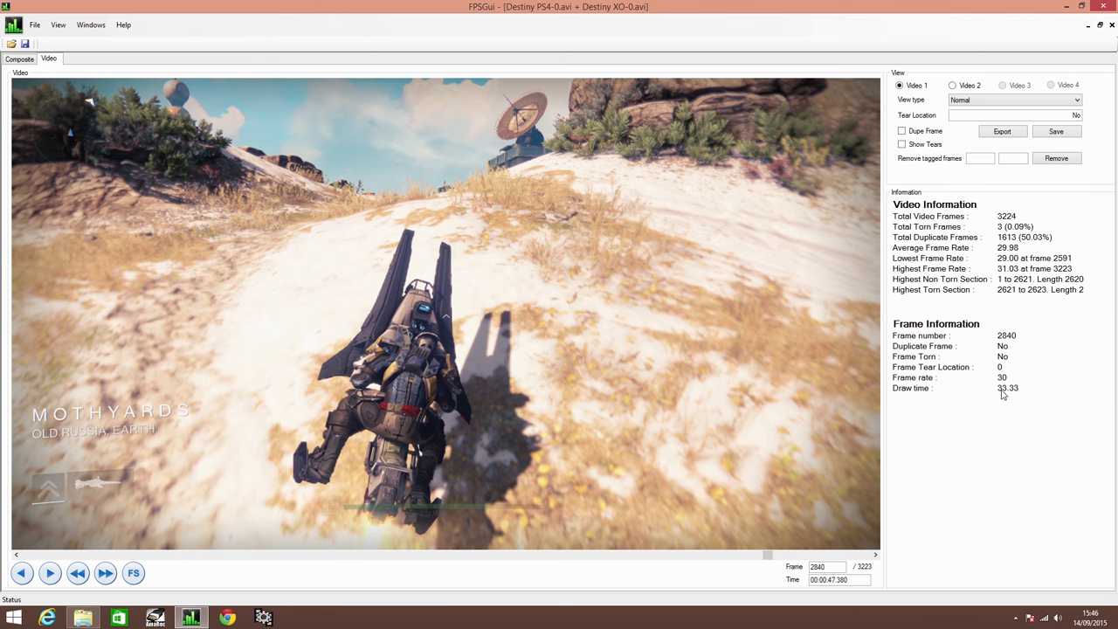
{"action": "mouse_move", "coordinate": [1002, 402]}
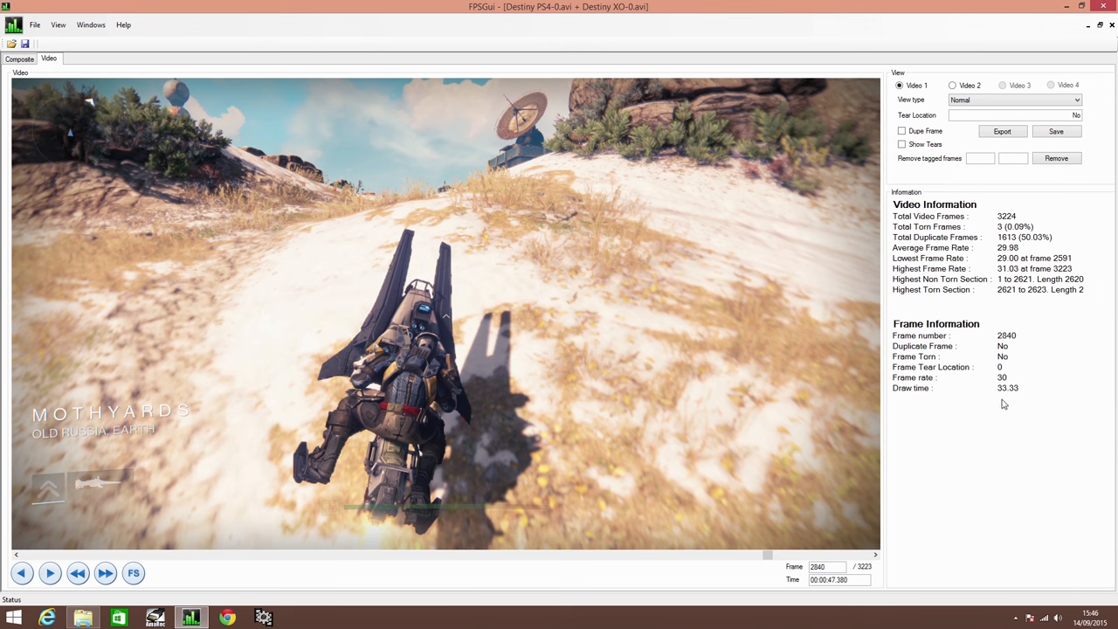
{"action": "mouse_move", "coordinate": [1031, 283]}
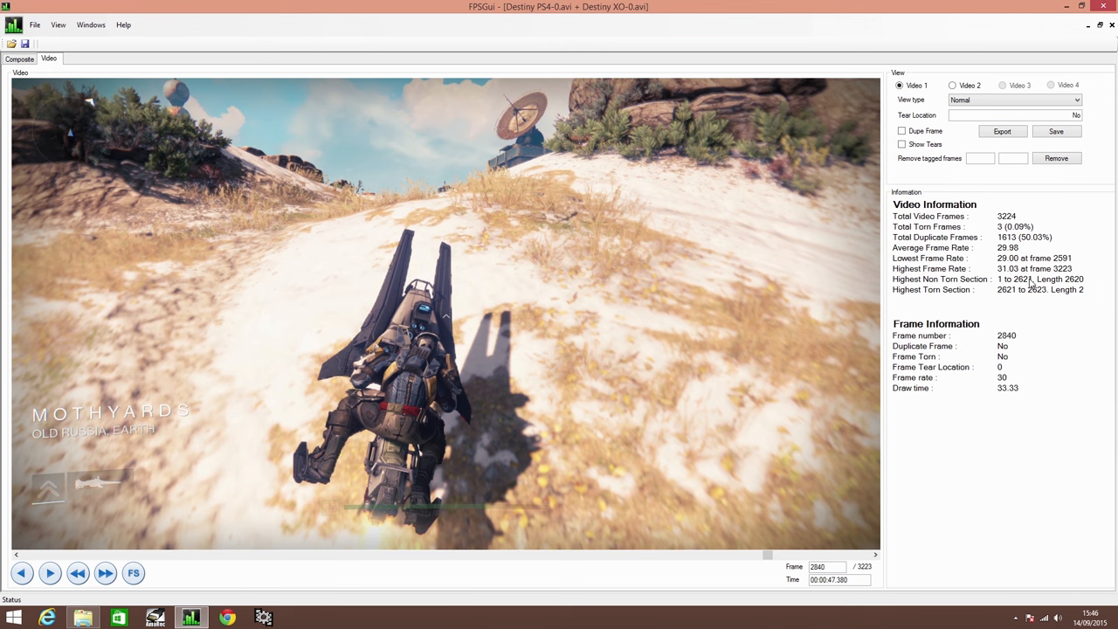
{"action": "mouse_move", "coordinate": [985, 345]}
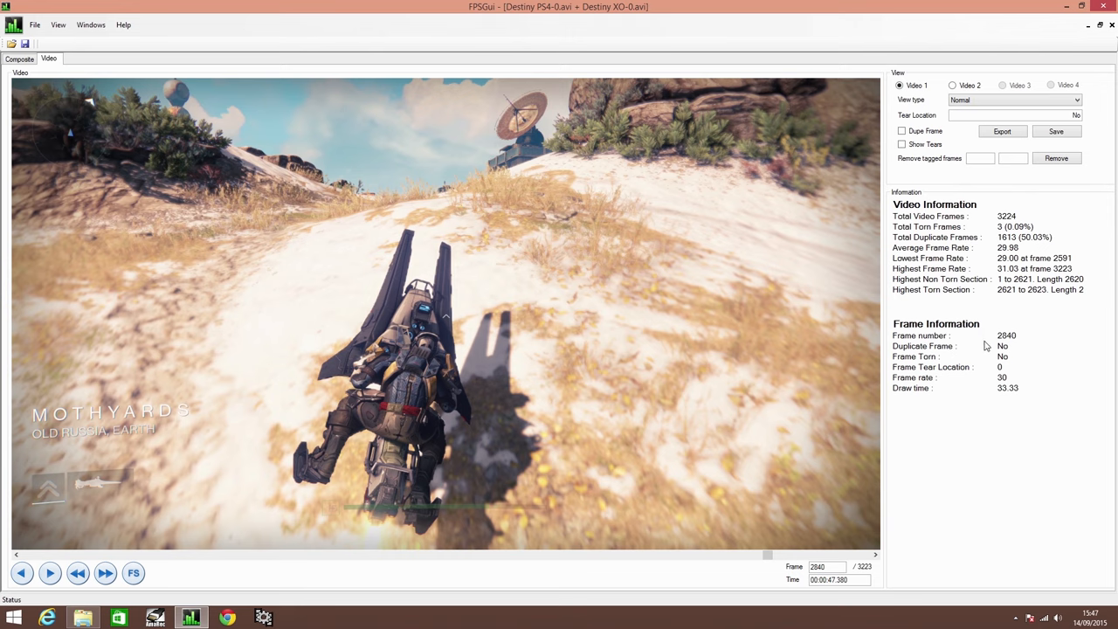
{"action": "mouse_move", "coordinate": [730, 311]}
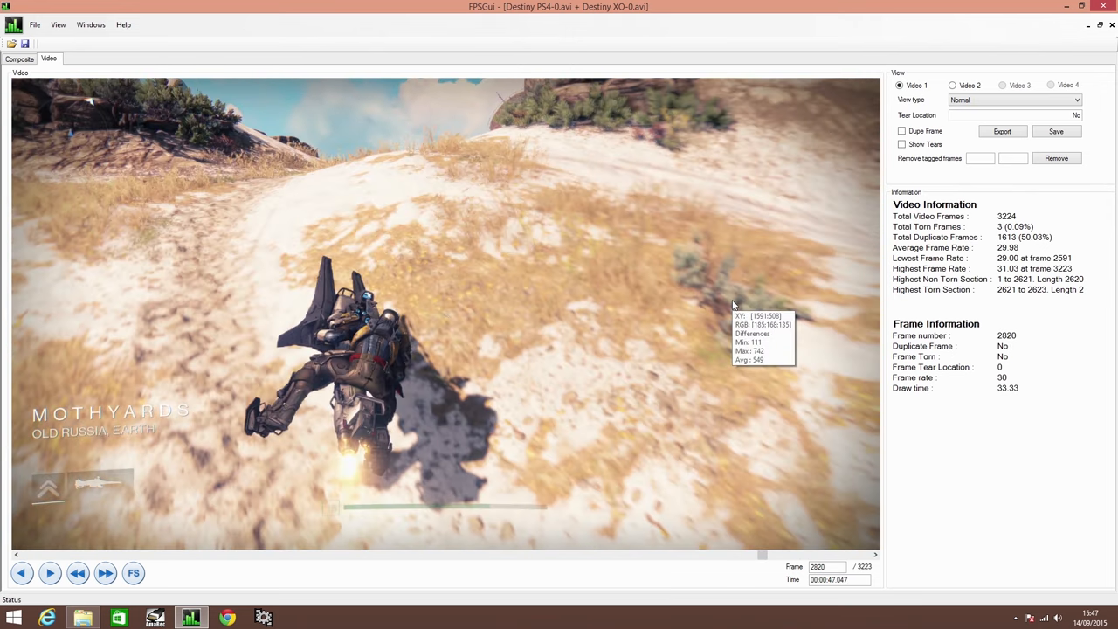
{"action": "left_click", "coordinate": [901, 129]}
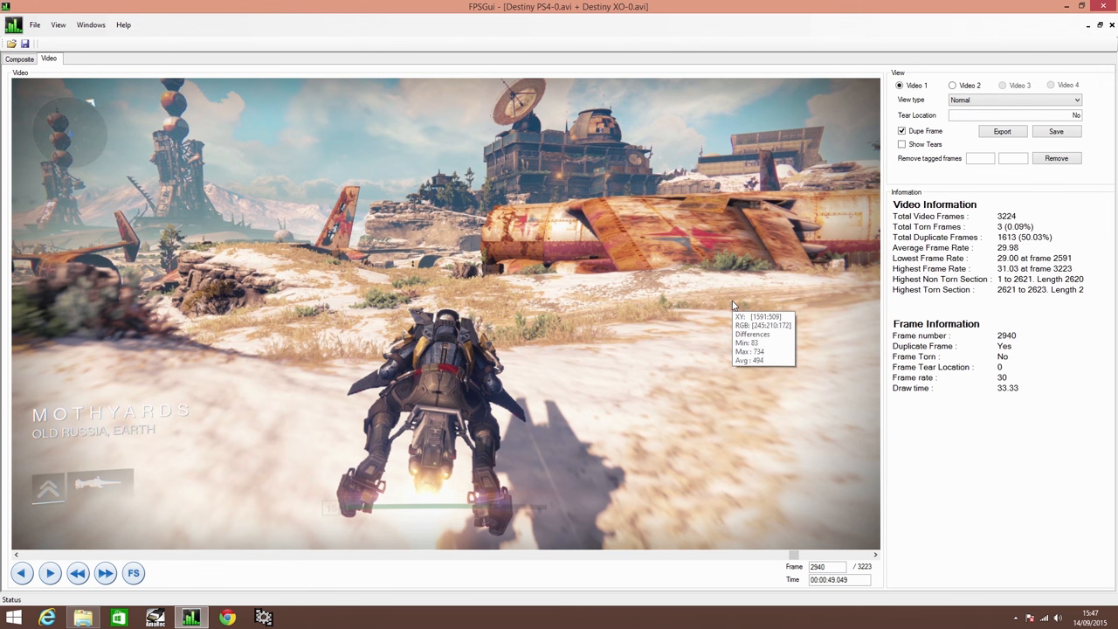
Set View type to Heat Difference Back to show frame differences as a heat-map.
{"action": "left_click", "coordinate": [1013, 100]}
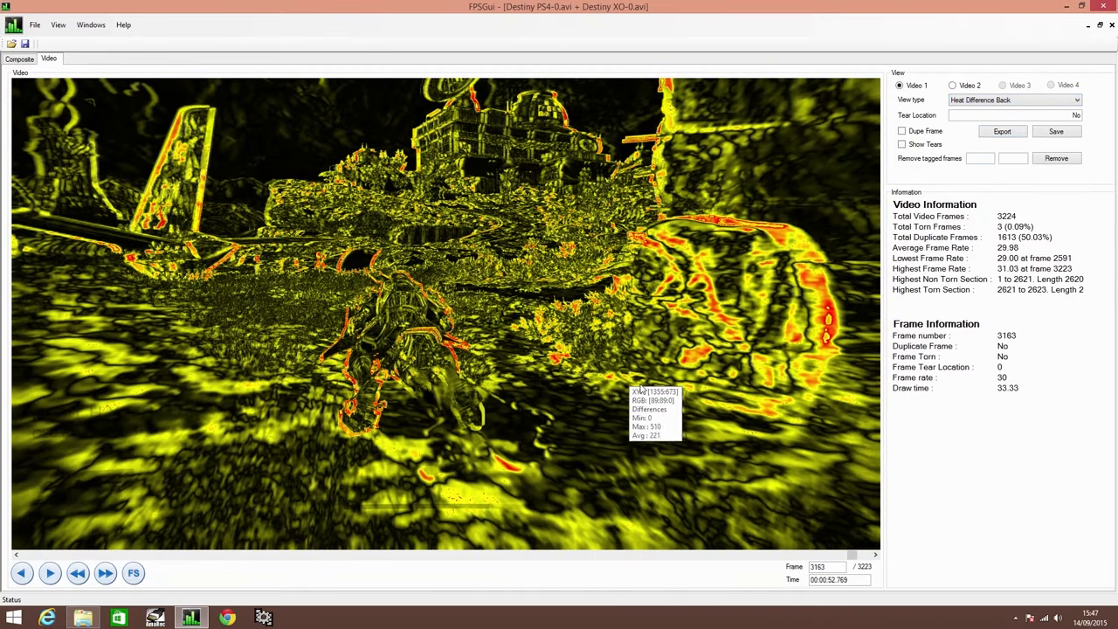
{"action": "mouse_move", "coordinate": [637, 305]}
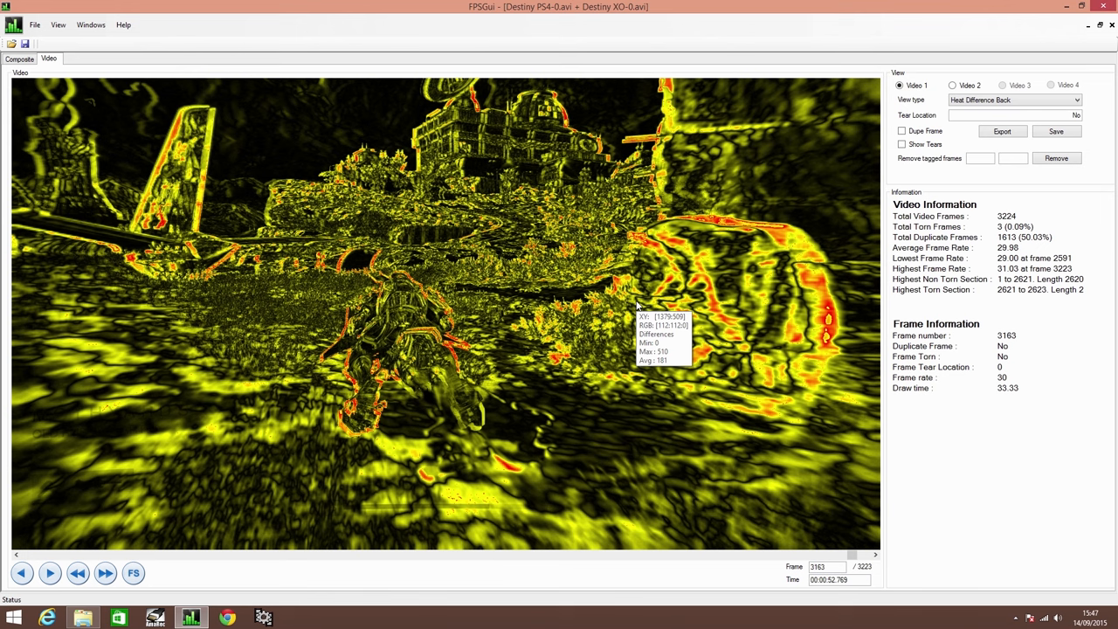
{"action": "mouse_move", "coordinate": [638, 306]}
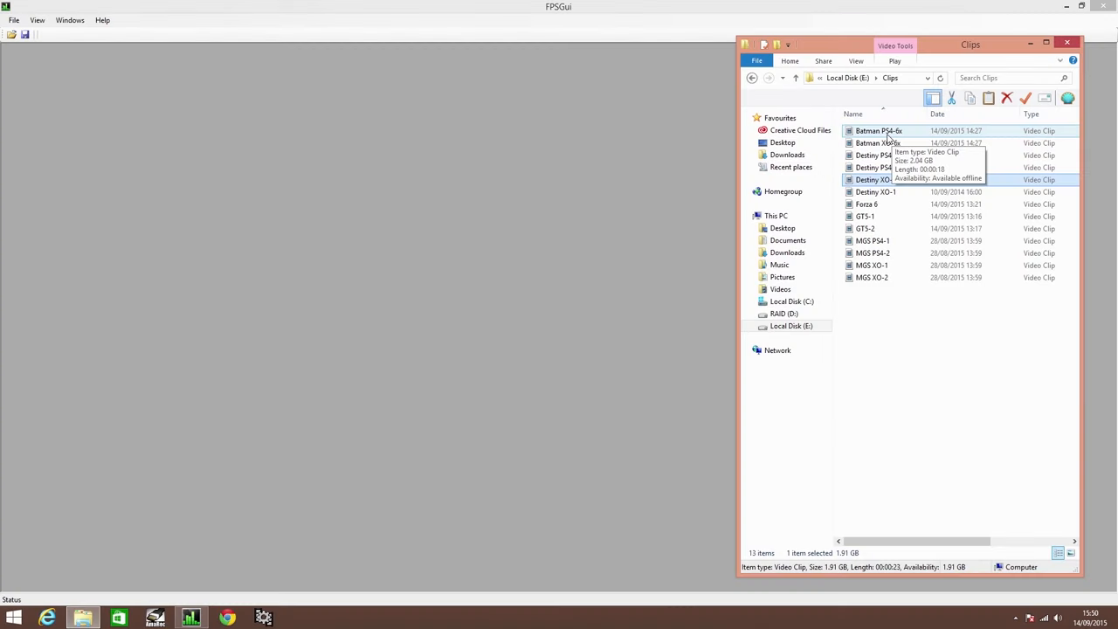
Import Batman PS4-6a.avi with default settings and return to the Clips folder.
{"action": "double_click", "coordinate": [876, 129]}
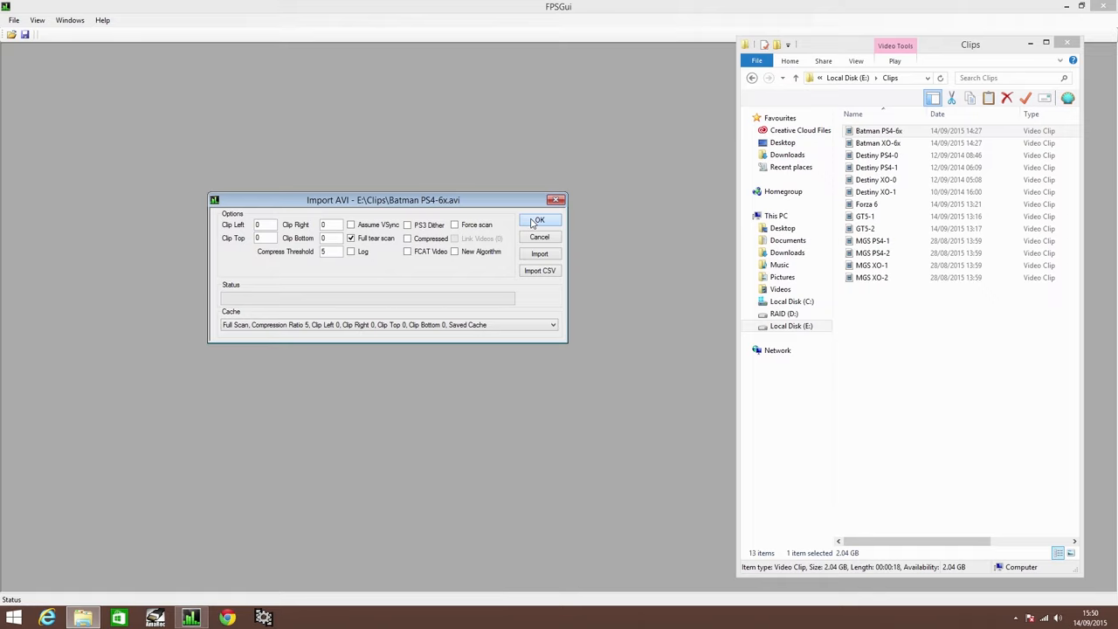
{"action": "left_click", "coordinate": [537, 220]}
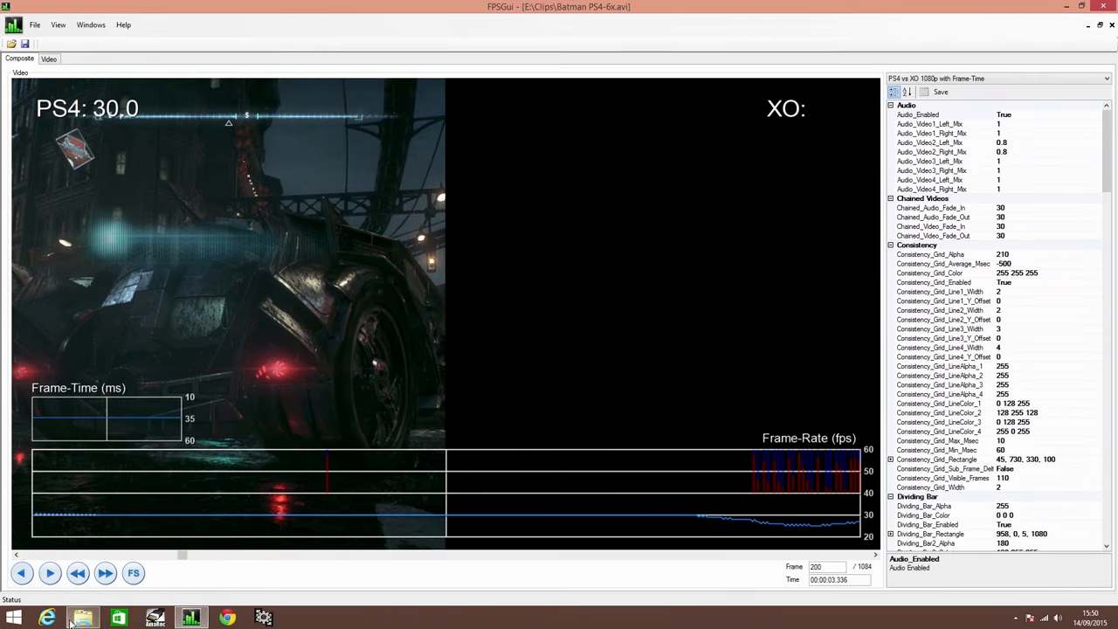
{"action": "left_click", "coordinate": [84, 618]}
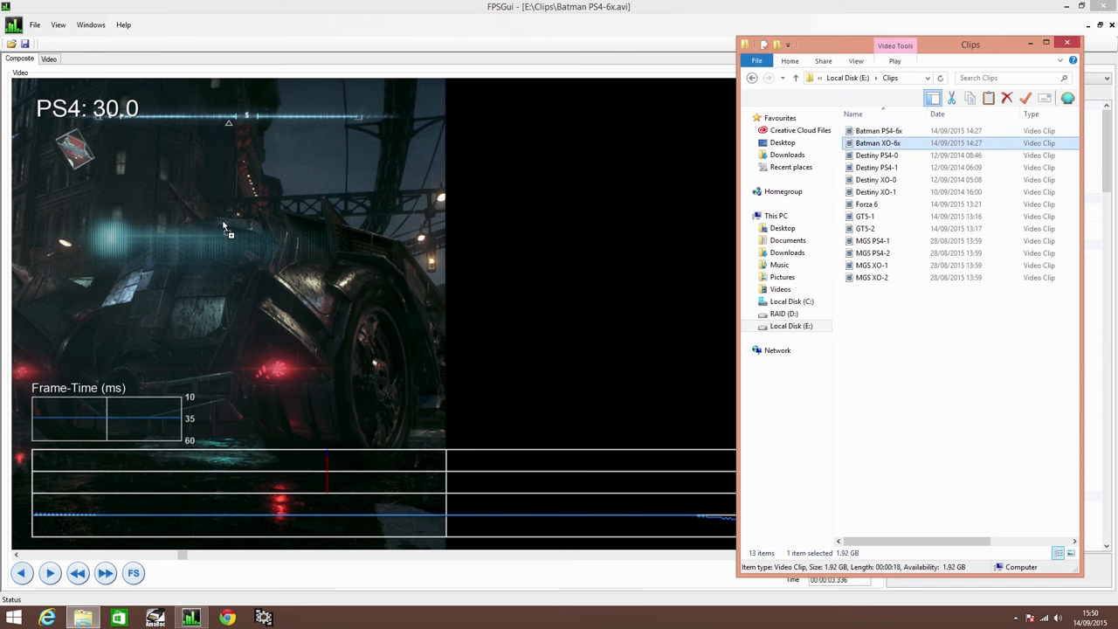